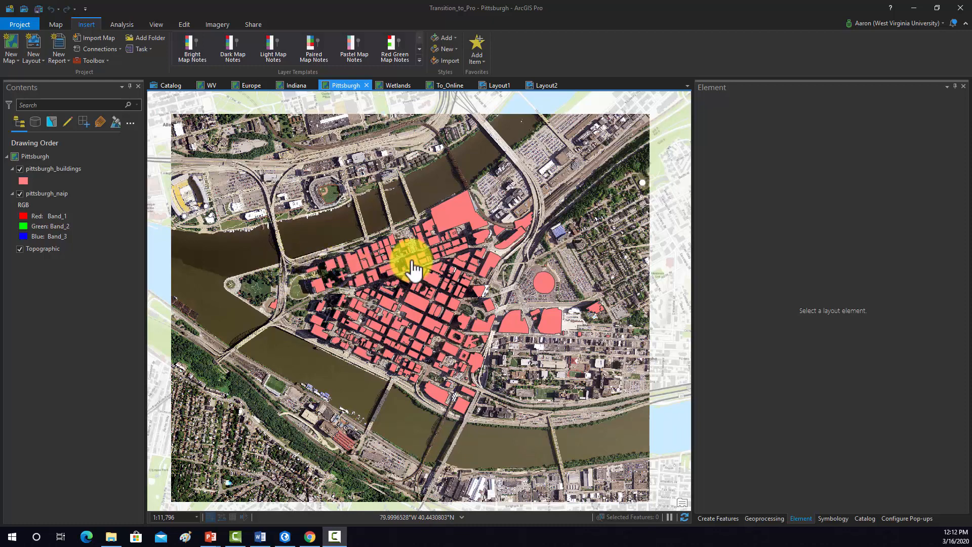
Step: Create a new Pittsburgh_3D local scene from the Pittsburgh map via Convert > To Local Scene
{"action": "left_click_drag", "start_coordinate": [415, 266], "coordinate": [258, 199]}
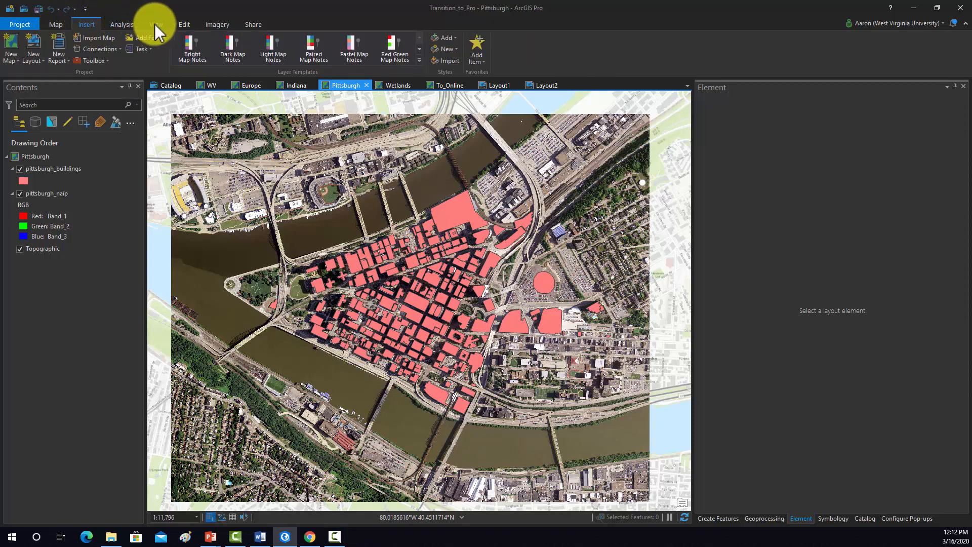
{"action": "left_click", "coordinate": [155, 24]}
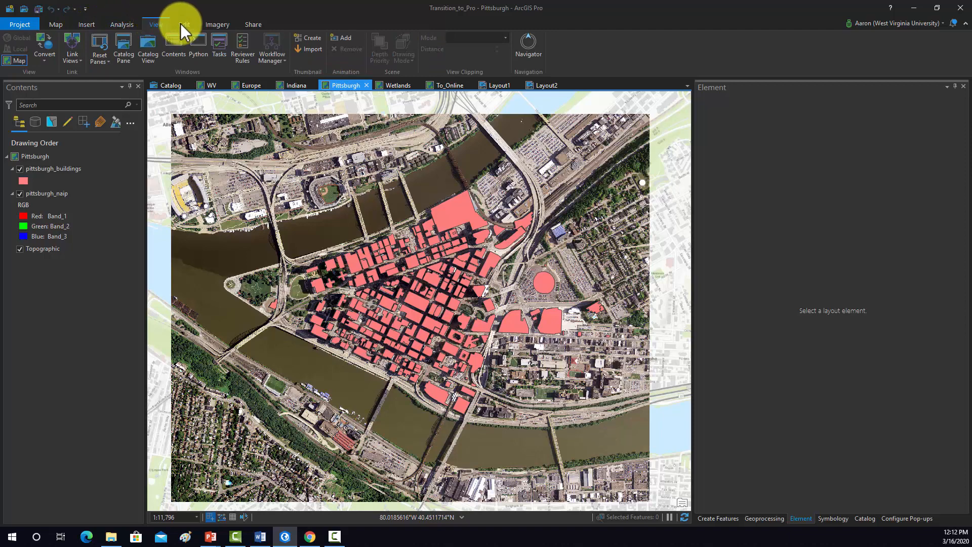
{"action": "mouse_move", "coordinate": [50, 107]}
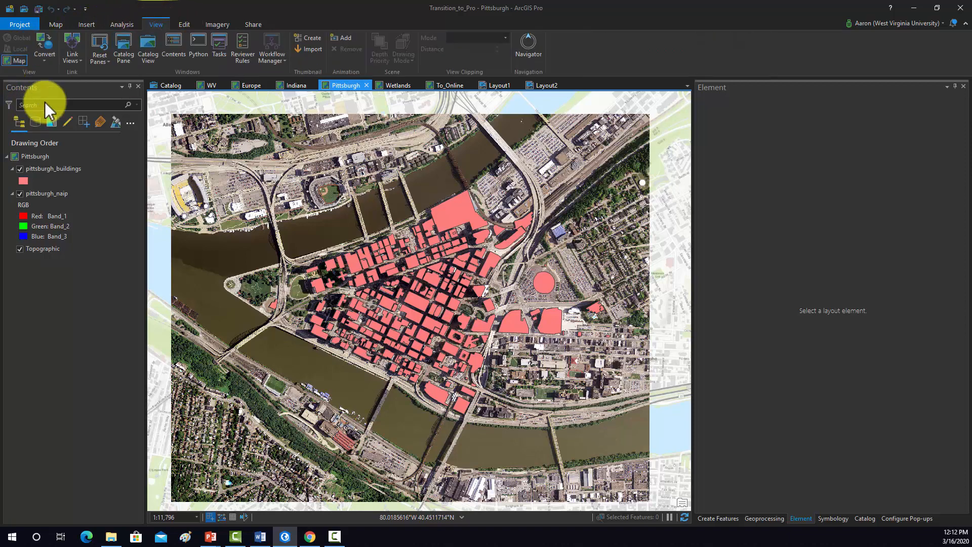
{"action": "left_click", "coordinate": [44, 43]}
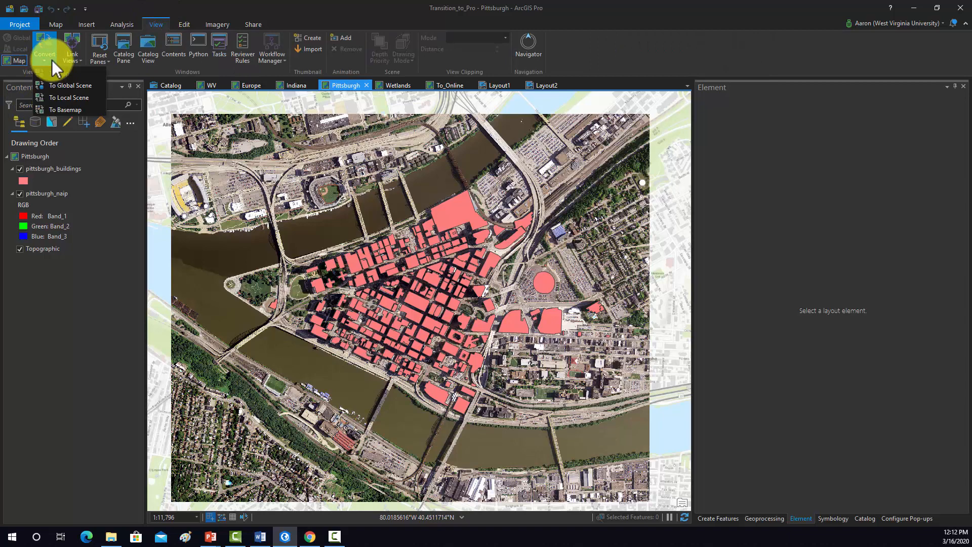
{"action": "mouse_move", "coordinate": [76, 99]}
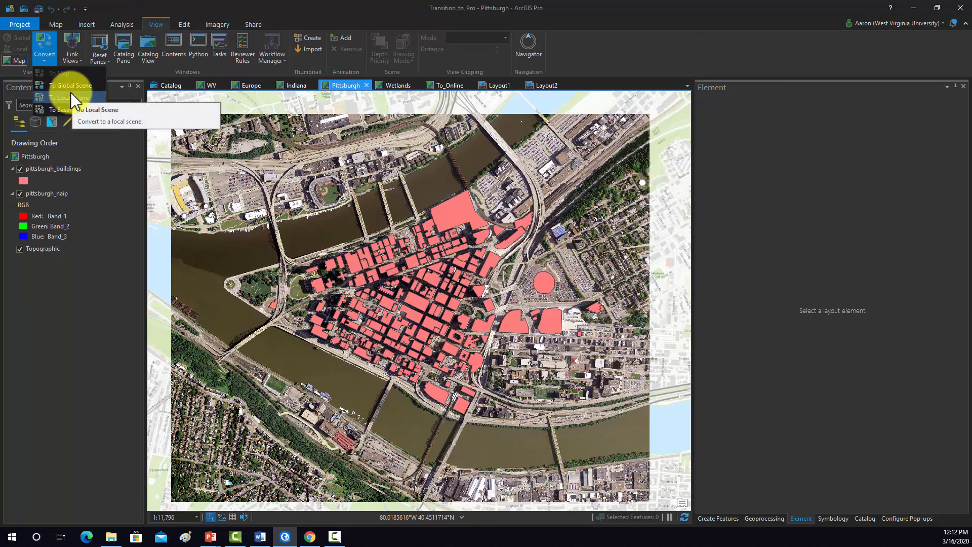
{"action": "mouse_move", "coordinate": [69, 100]}
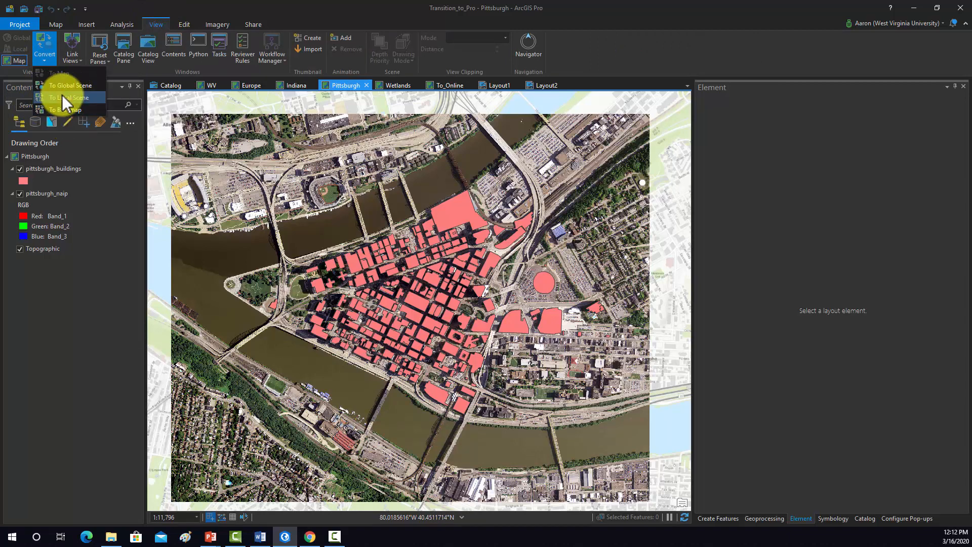
{"action": "left_click", "coordinate": [69, 97]}
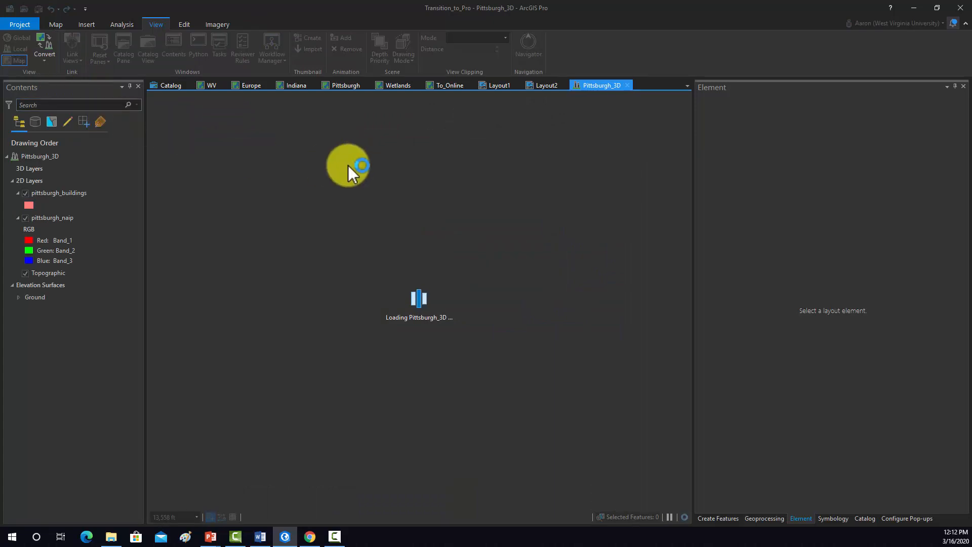
{"action": "mouse_move", "coordinate": [372, 187]}
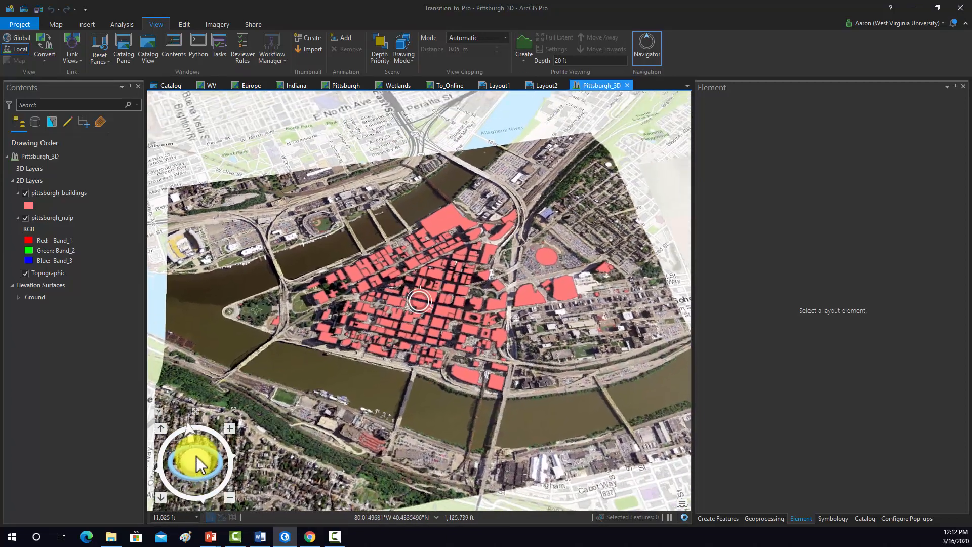
Step: Tilt and rotate the loaded Pittsburgh_3D scene into an angled perspective view of downtown
{"action": "left_click_drag", "start_coordinate": [196, 461], "coordinate": [288, 441]}
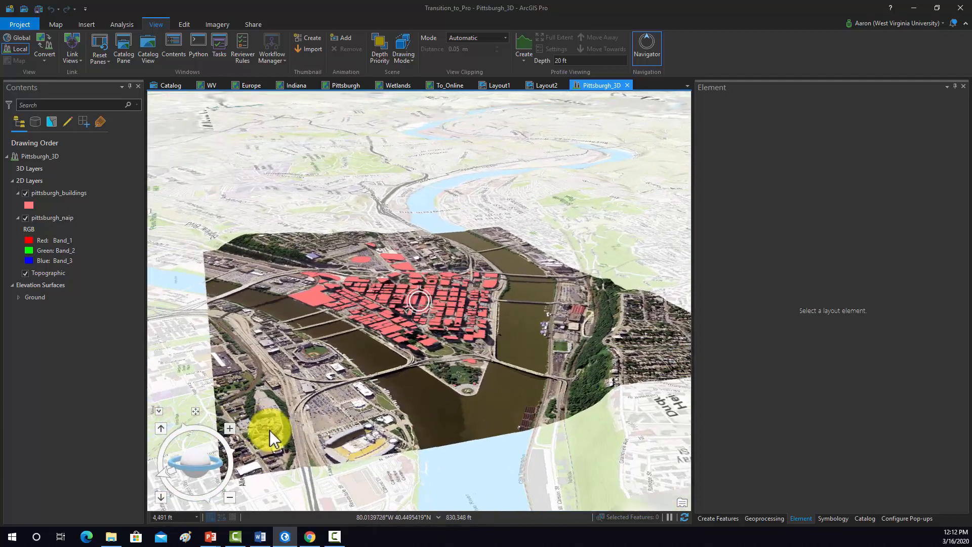
{"action": "left_click_drag", "start_coordinate": [273, 438], "coordinate": [594, 335]}
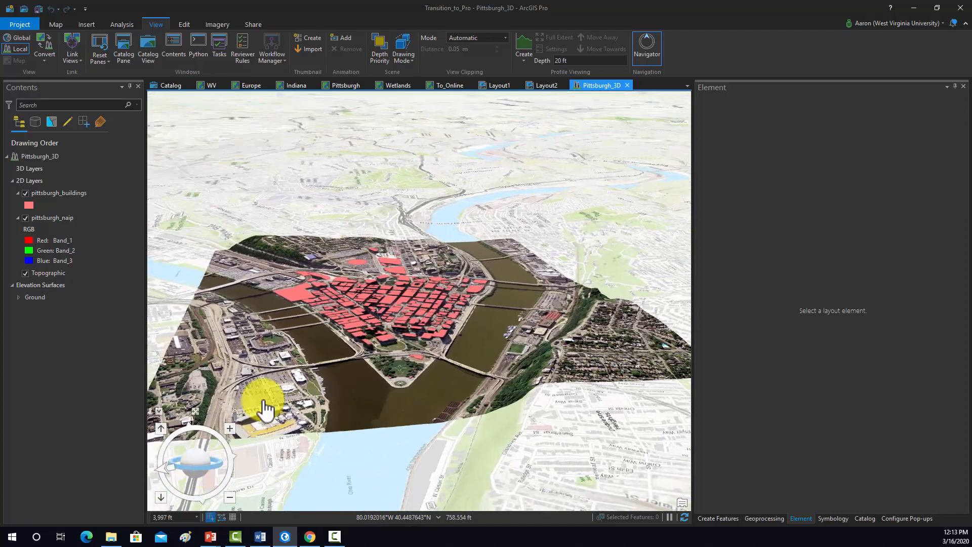
{"action": "left_click", "coordinate": [36, 298]}
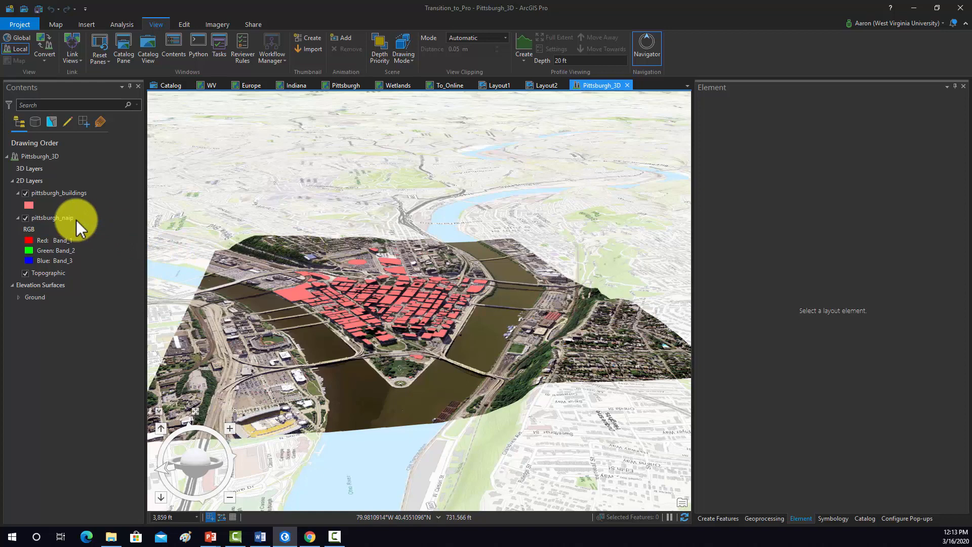
Step: Extrude pittsburgh_buildings with type Max Height, field Max_M, unit Meters
{"action": "left_click", "coordinate": [58, 193]}
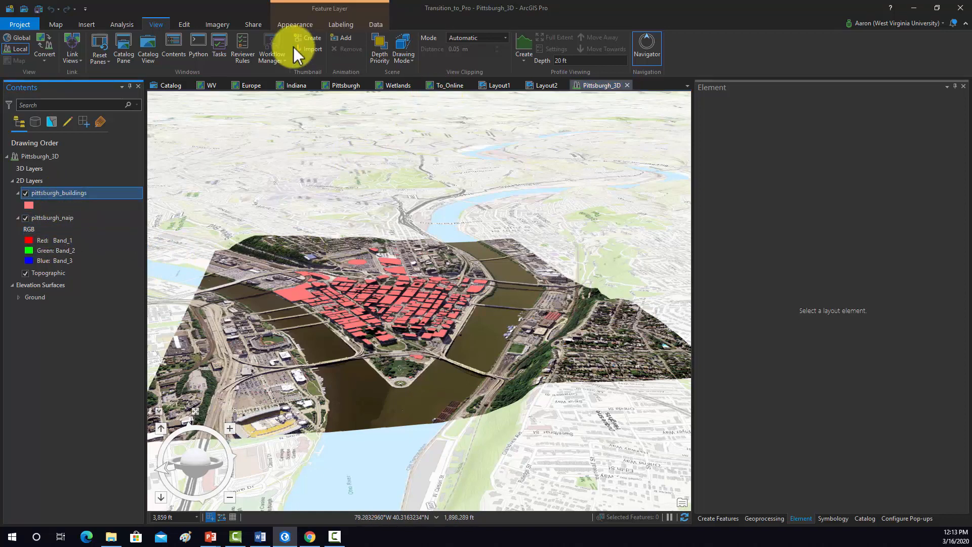
{"action": "left_click", "coordinate": [295, 25]}
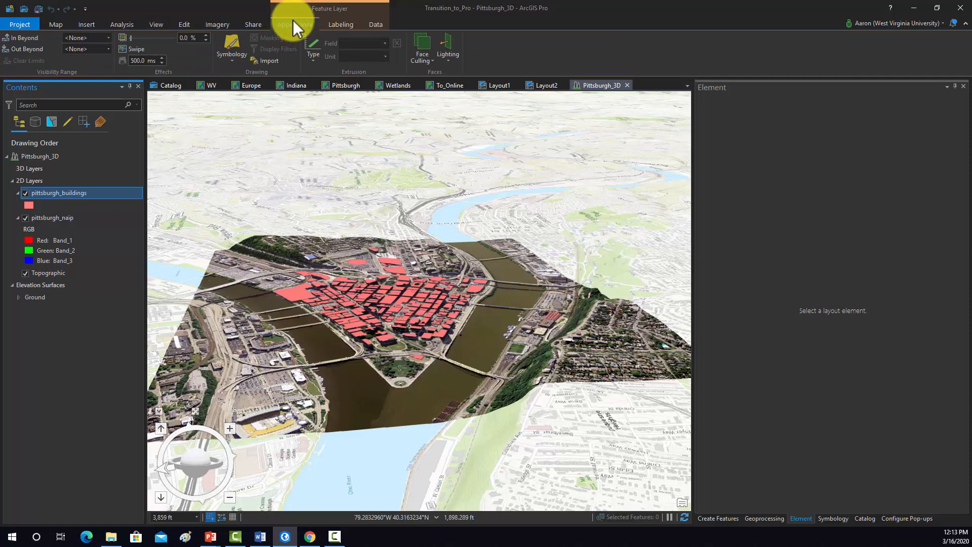
{"action": "left_click", "coordinate": [313, 53]}
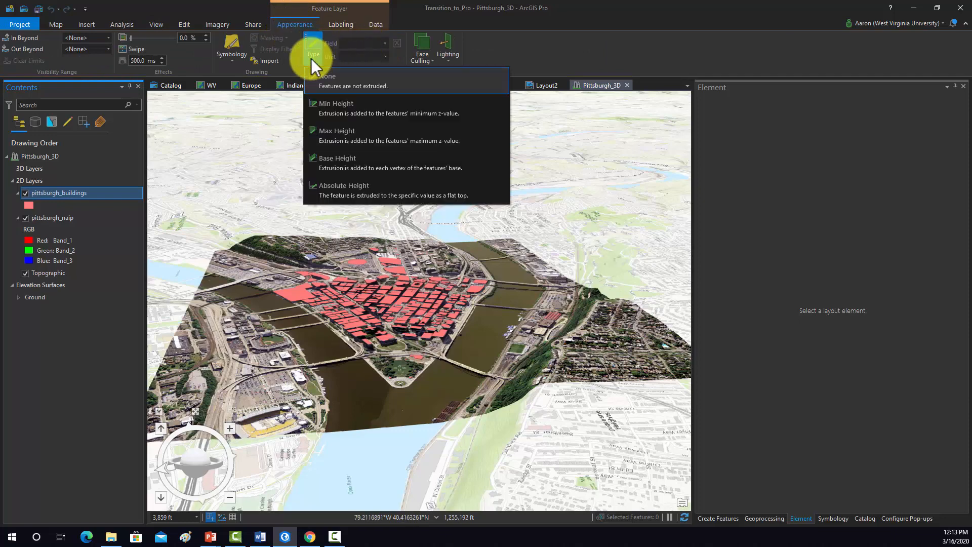
{"action": "mouse_move", "coordinate": [347, 82]}
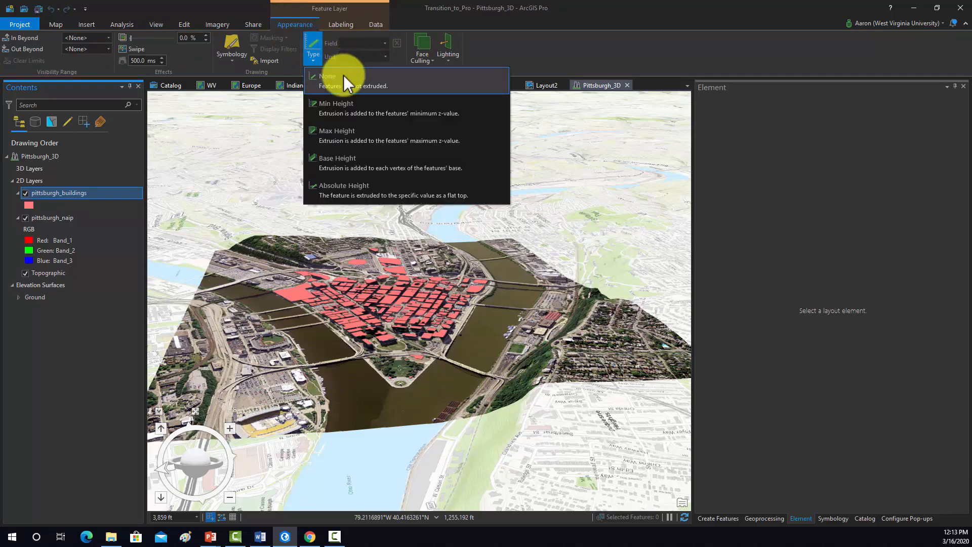
{"action": "mouse_move", "coordinate": [348, 133]}
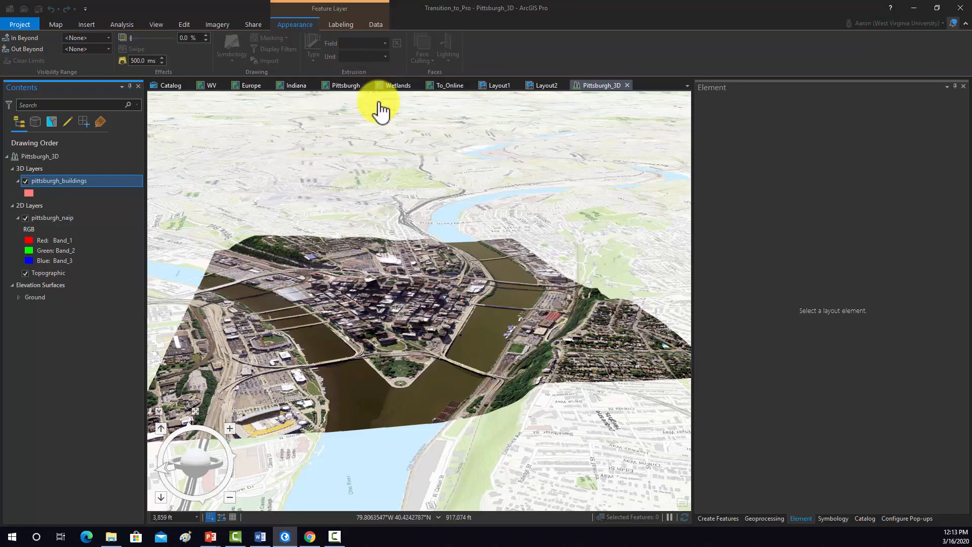
{"action": "left_click", "coordinate": [379, 42]}
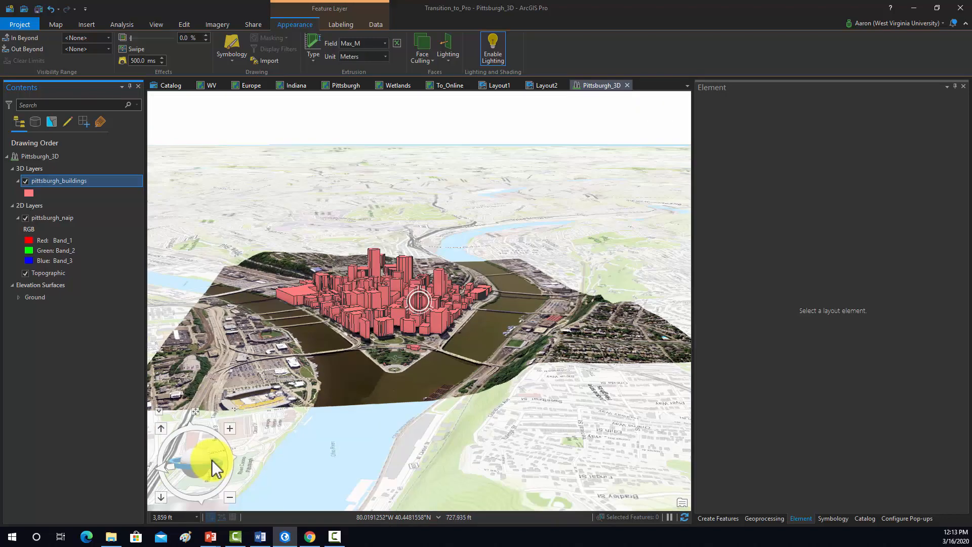
{"action": "left_click_drag", "start_coordinate": [199, 462], "coordinate": [223, 473]}
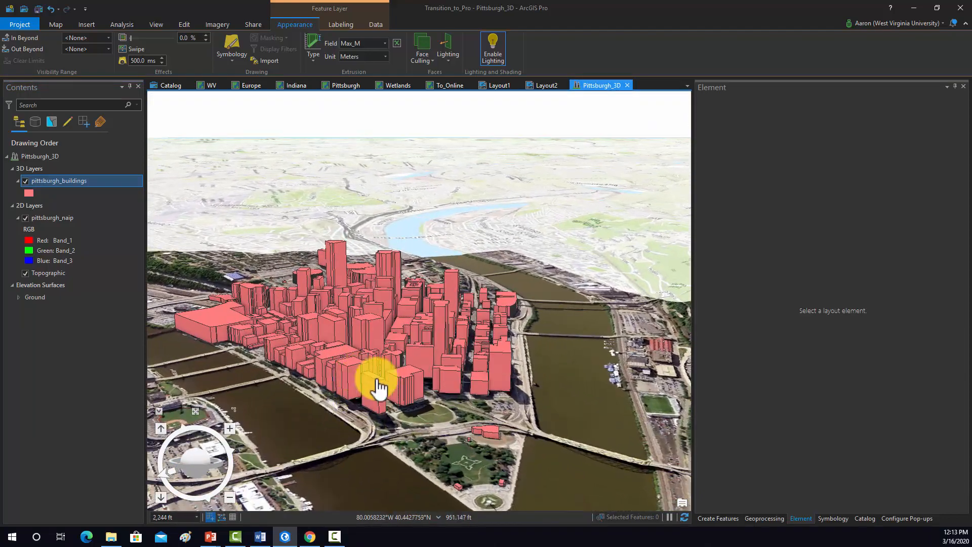
{"action": "left_click_drag", "start_coordinate": [377, 385], "coordinate": [440, 369]}
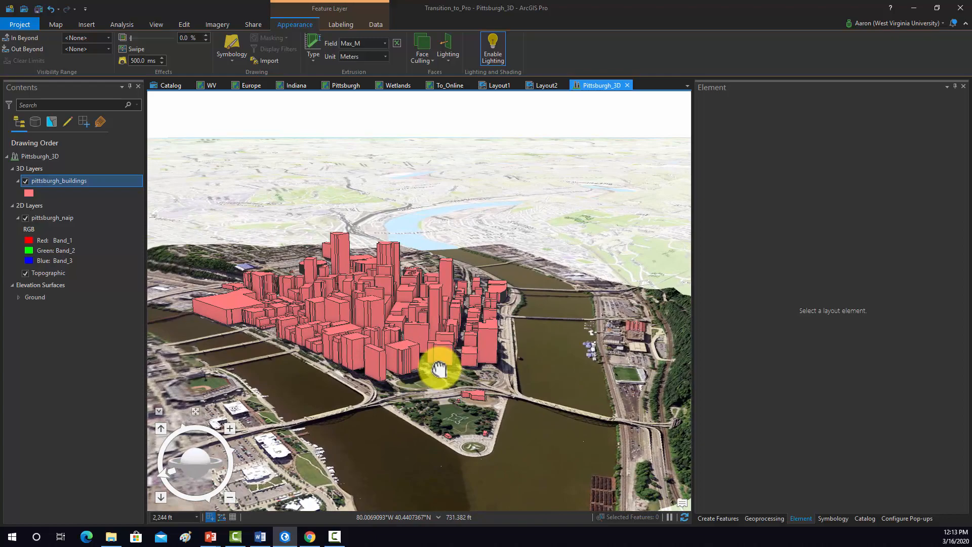
{"action": "left_click_drag", "start_coordinate": [440, 369], "coordinate": [344, 394]}
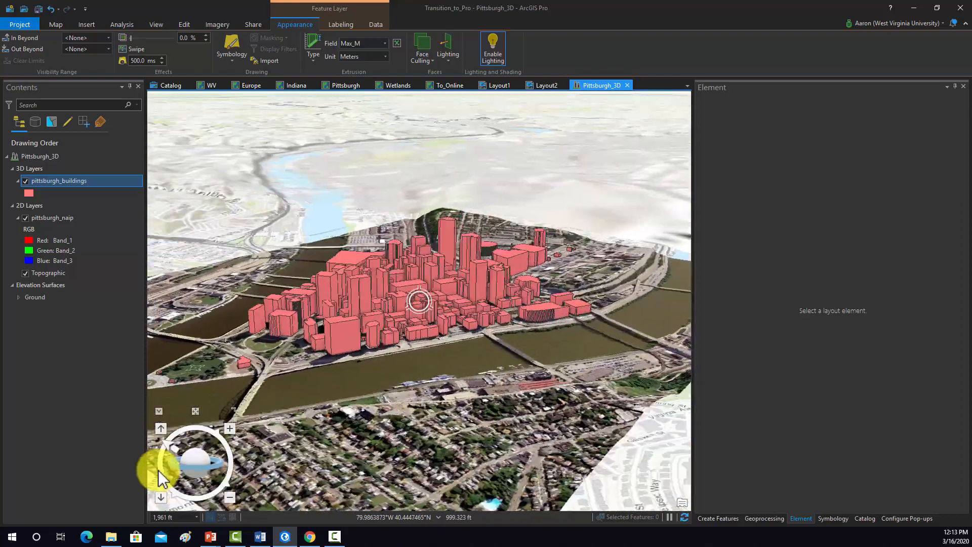
{"action": "left_click_drag", "start_coordinate": [161, 471], "coordinate": [214, 471]}
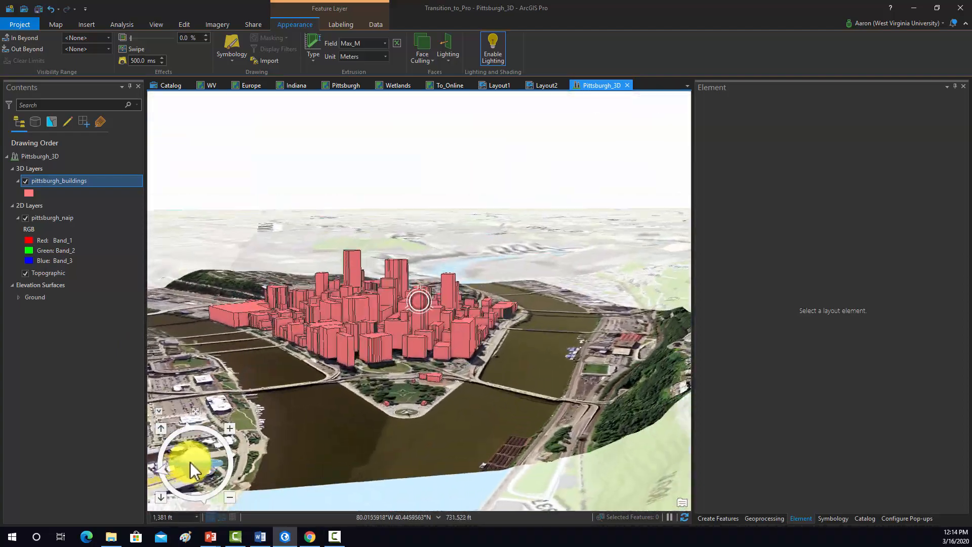
{"action": "left_click_drag", "start_coordinate": [196, 462], "coordinate": [232, 412]}
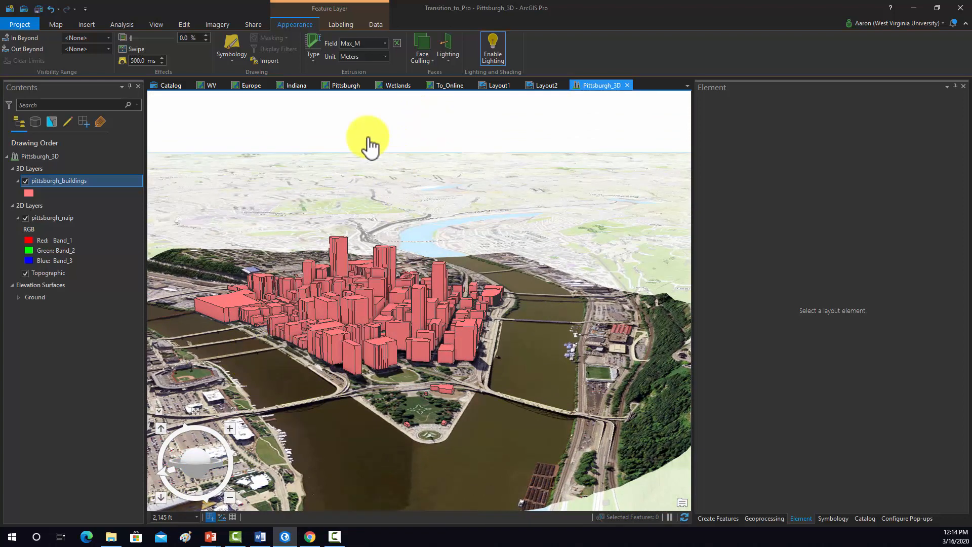
{"action": "mouse_move", "coordinate": [281, 94]}
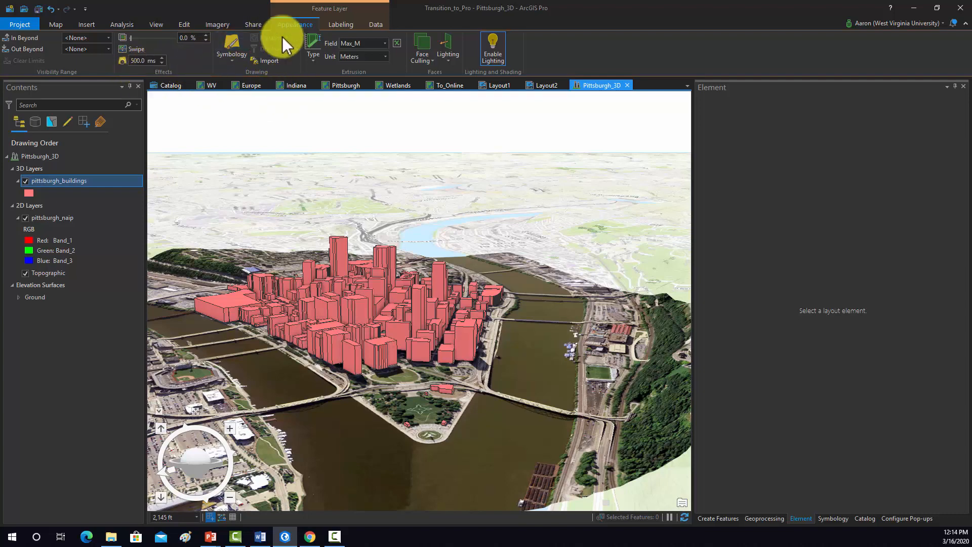
Step: Link the 2D Pittsburgh map and Pittsburgh_3D scene views for side-by-side display
{"action": "left_click", "coordinate": [156, 24]}
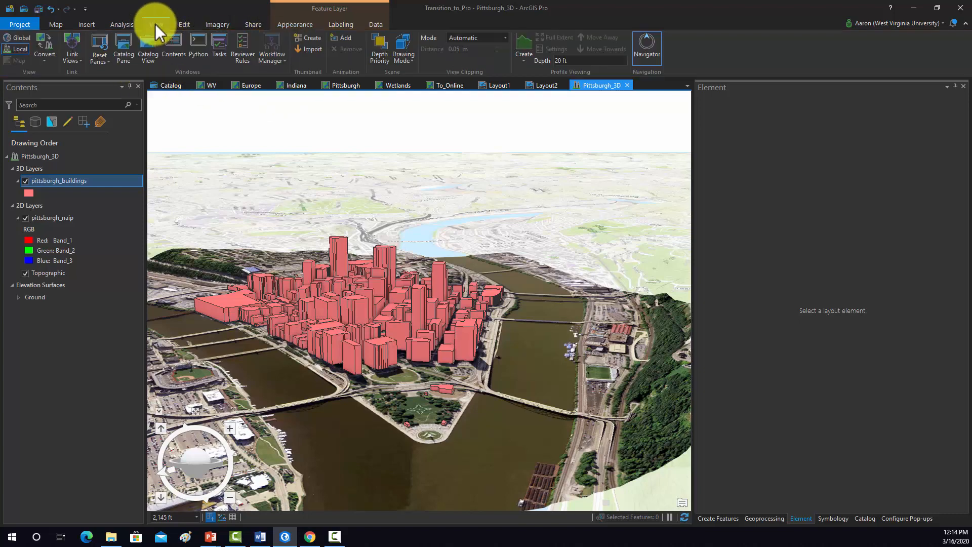
{"action": "left_click", "coordinate": [71, 45]}
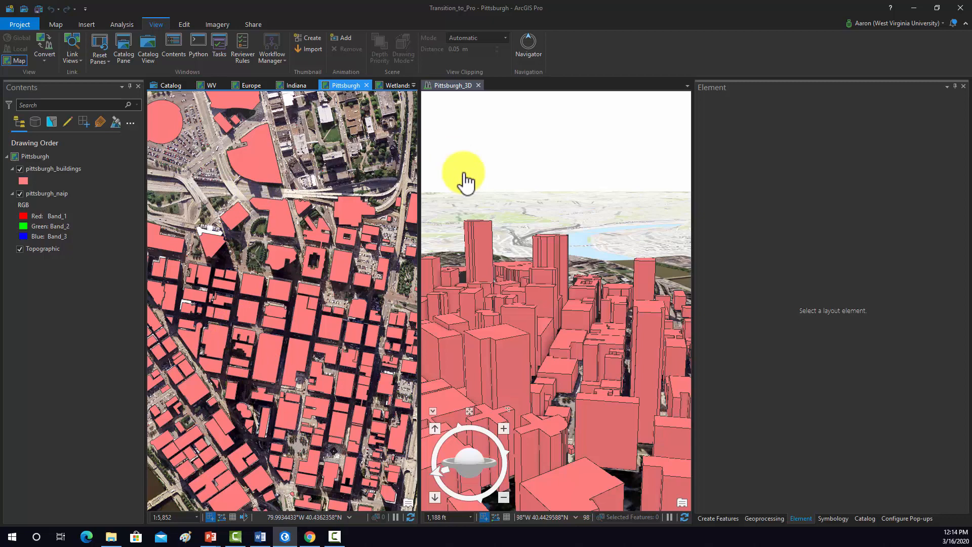
{"action": "mouse_move", "coordinate": [342, 458]}
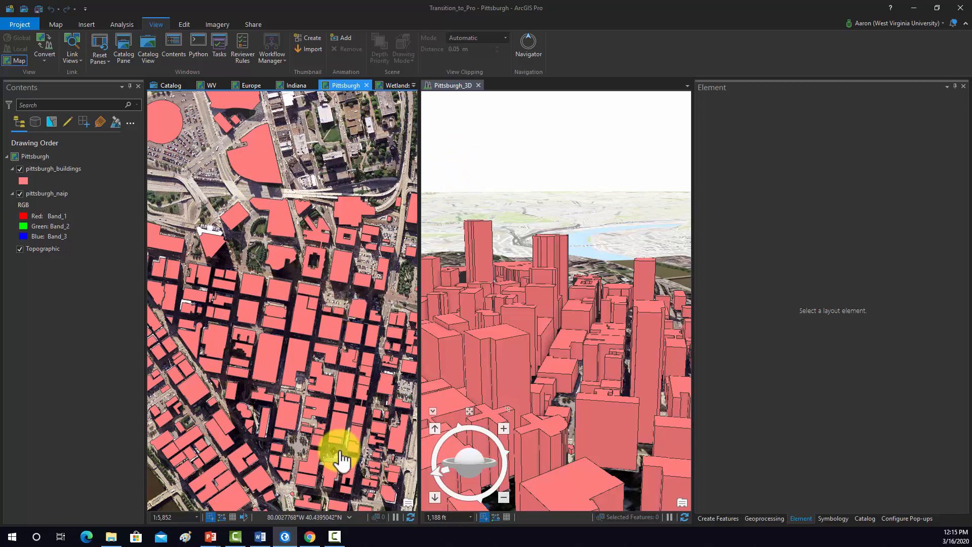